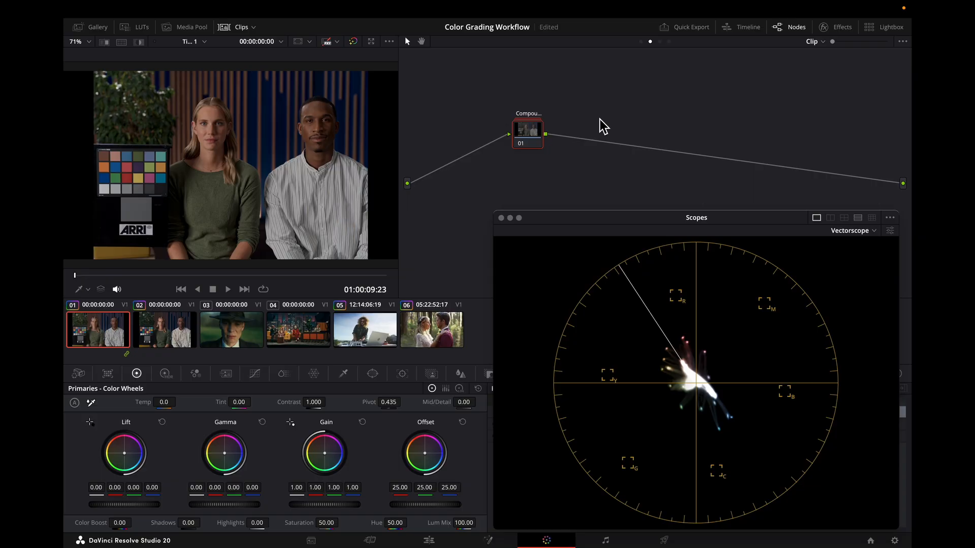
- Select clip 05 of the man at the laptop, which receives the three-node grade (nodes 01–03)
left_click(364, 329)
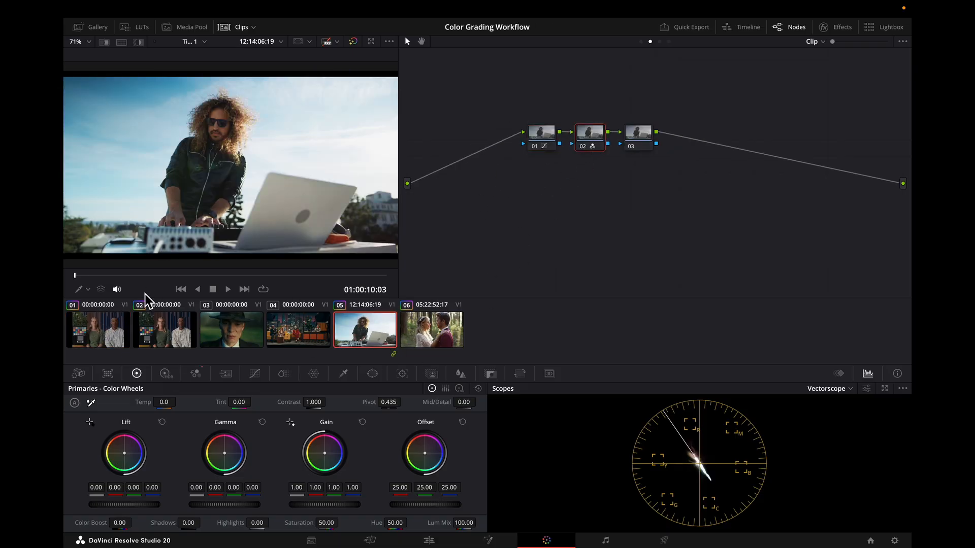